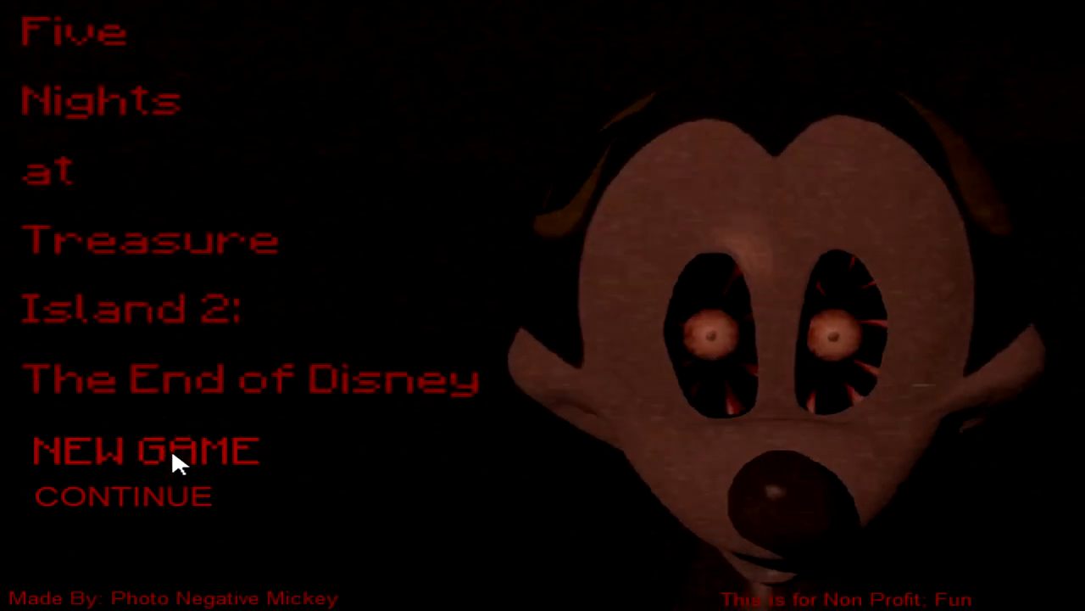
Start a new game from the title screen so Night 1 begins loading.
click(146, 450)
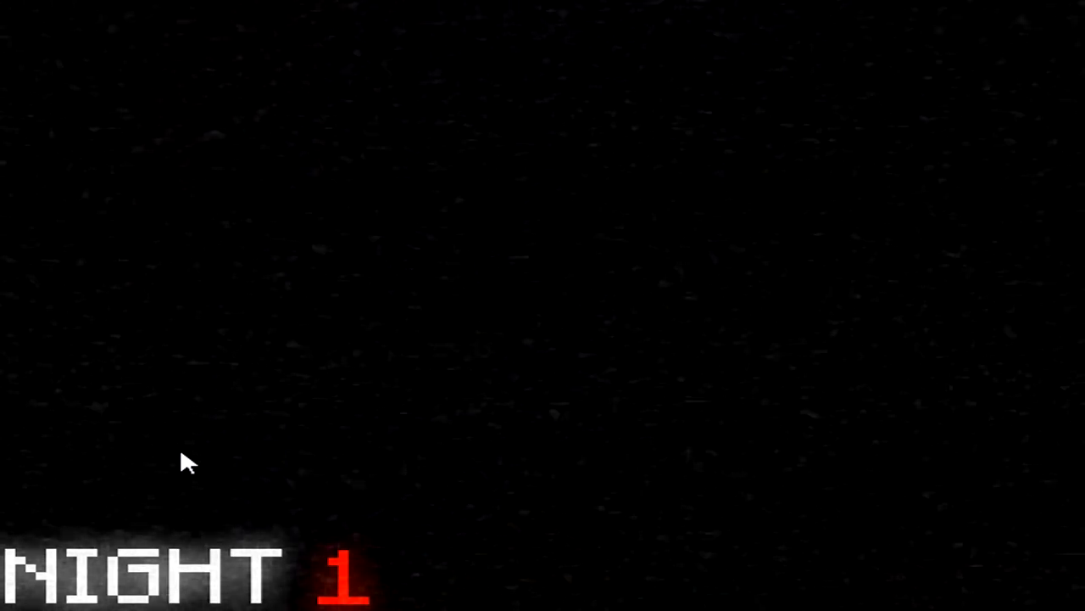
mouse_move(251, 356)
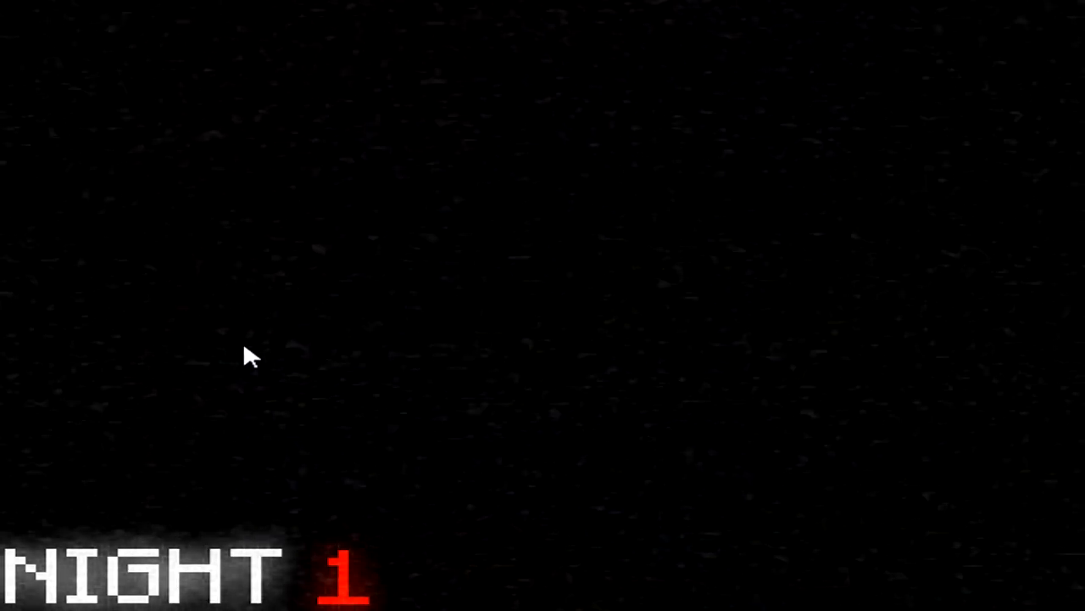
mouse_move(133, 366)
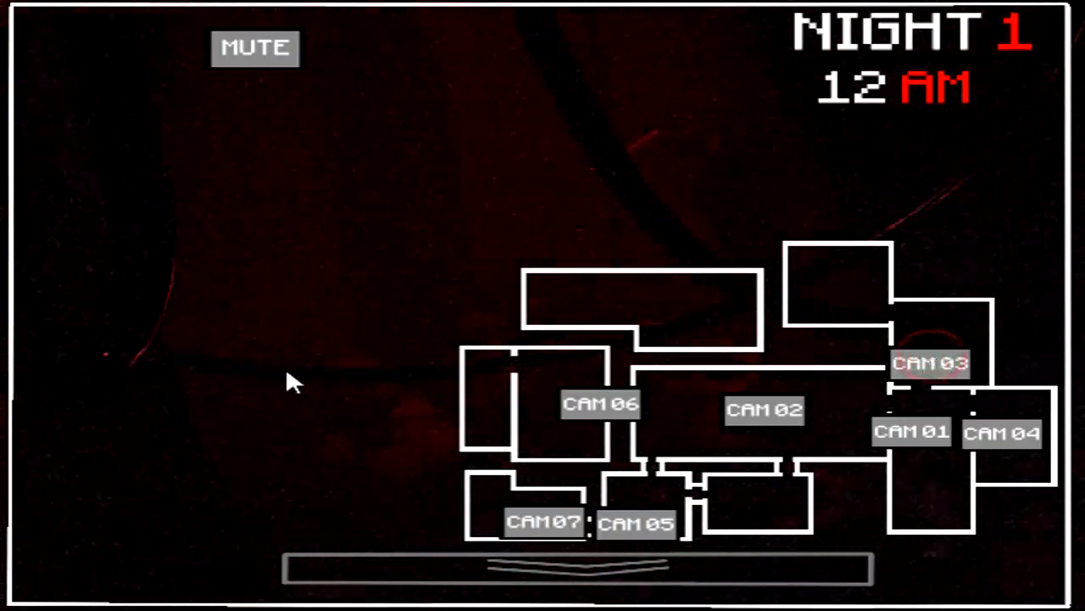
mouse_move(845, 244)
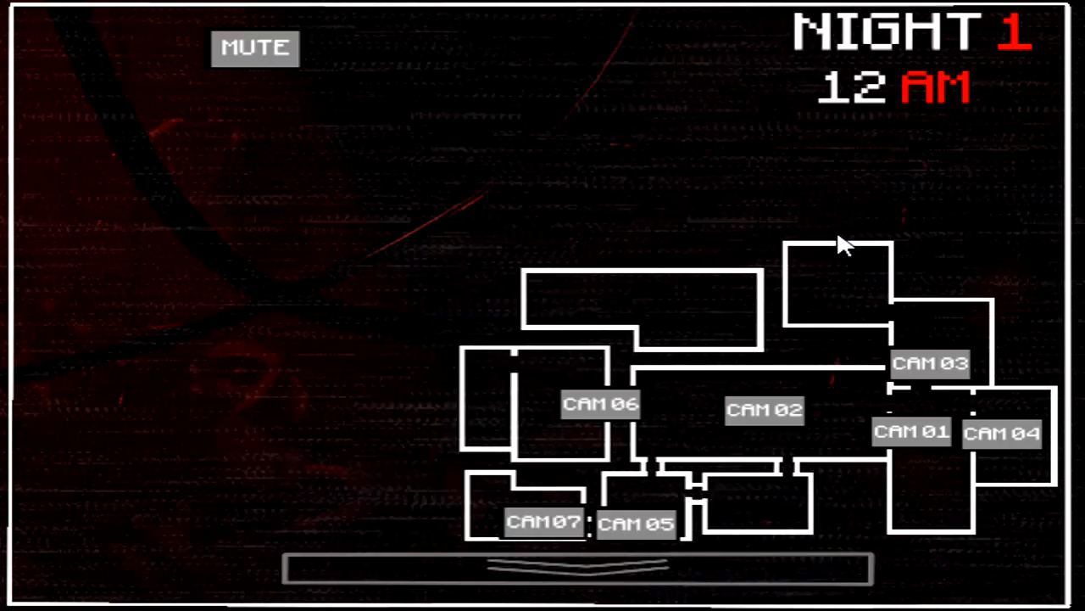
mouse_move(811, 156)
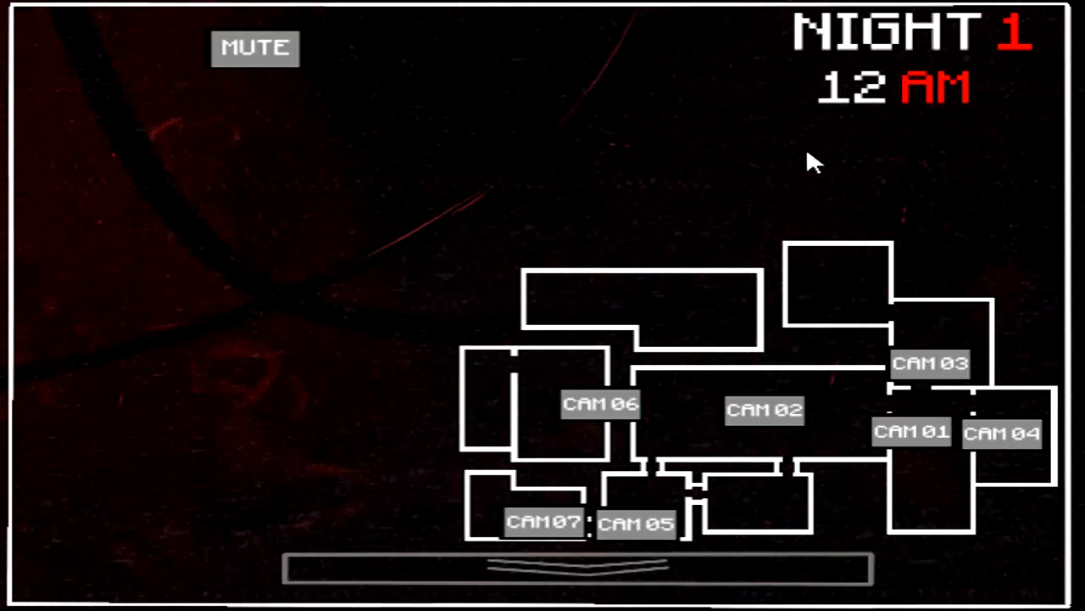
mouse_move(804, 163)
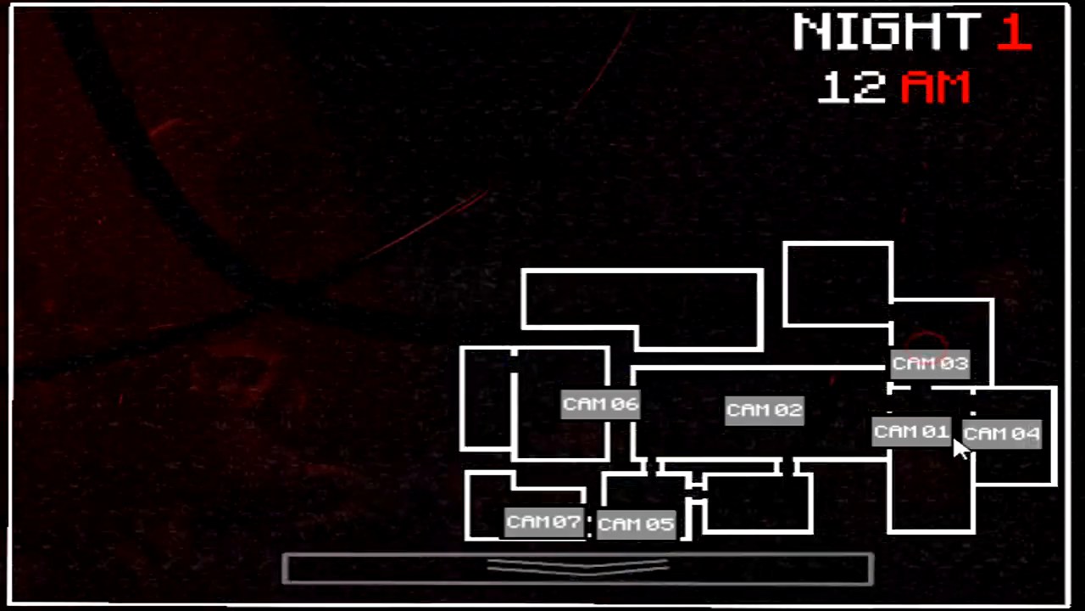
Switch the monitor to the CAM04 feed at 12 AM on Night 1.
click(1002, 432)
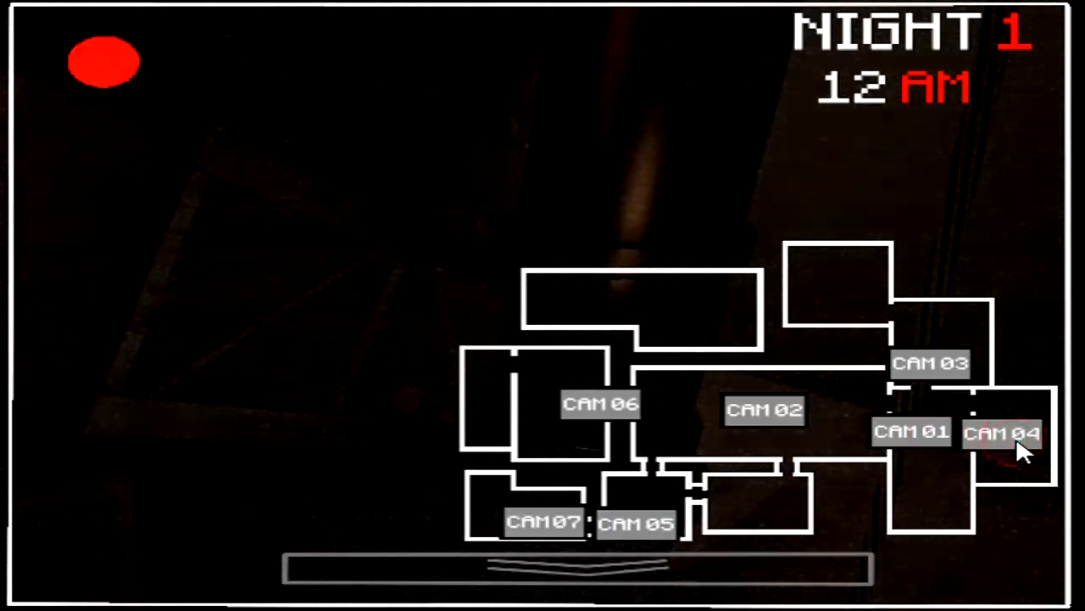
mouse_move(173, 224)
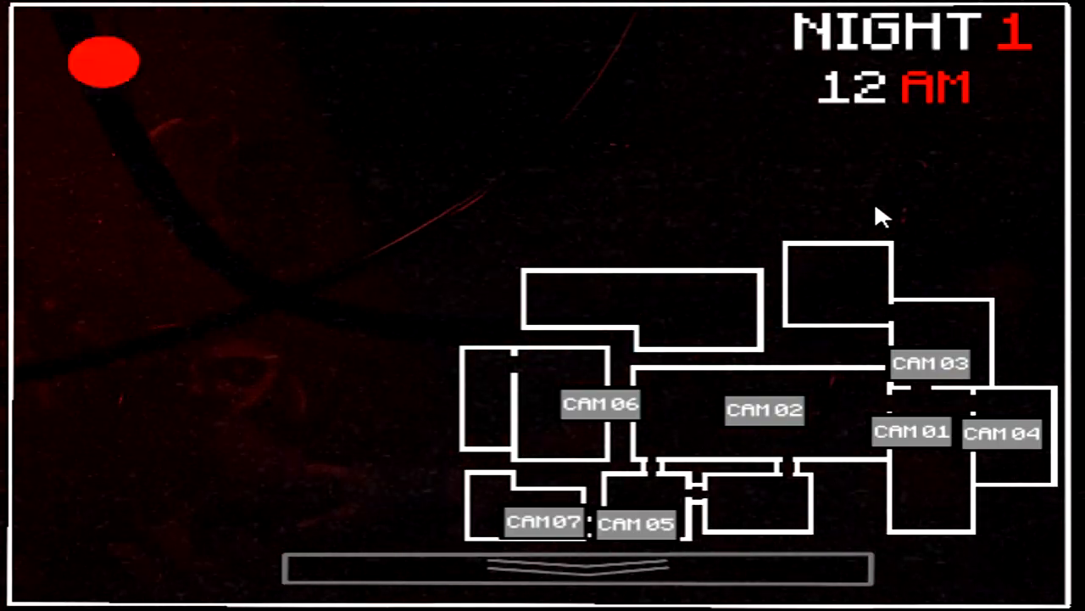
mouse_move(868, 219)
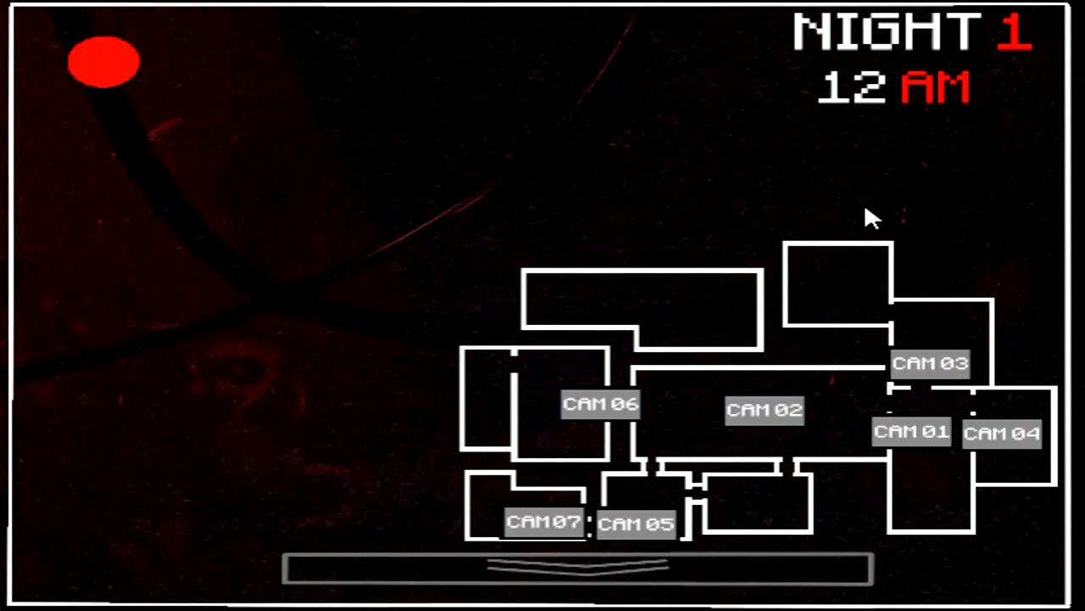
mouse_move(496, 297)
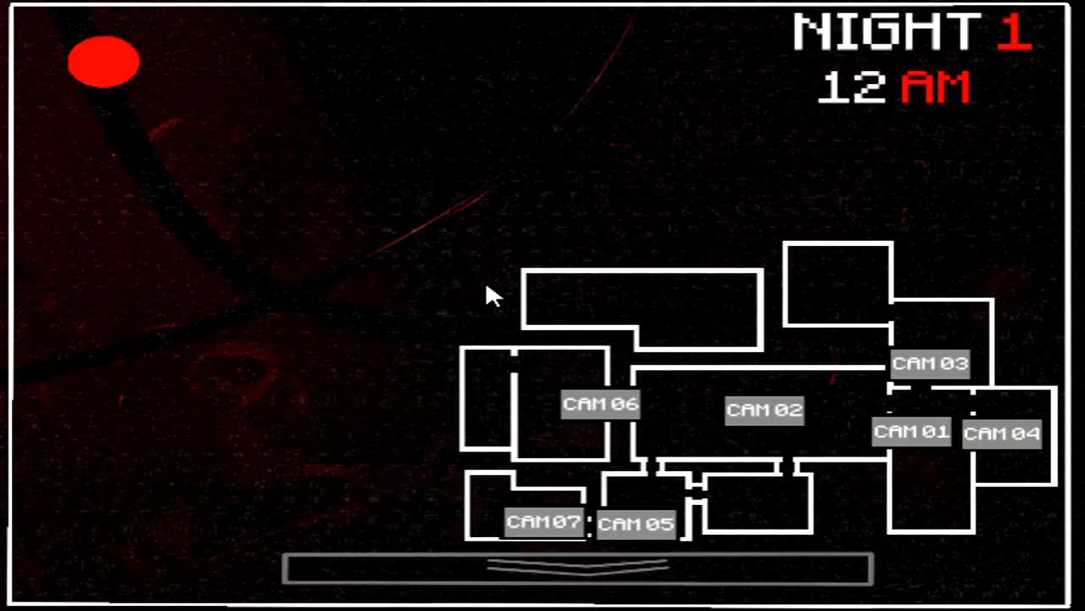
mouse_move(670, 437)
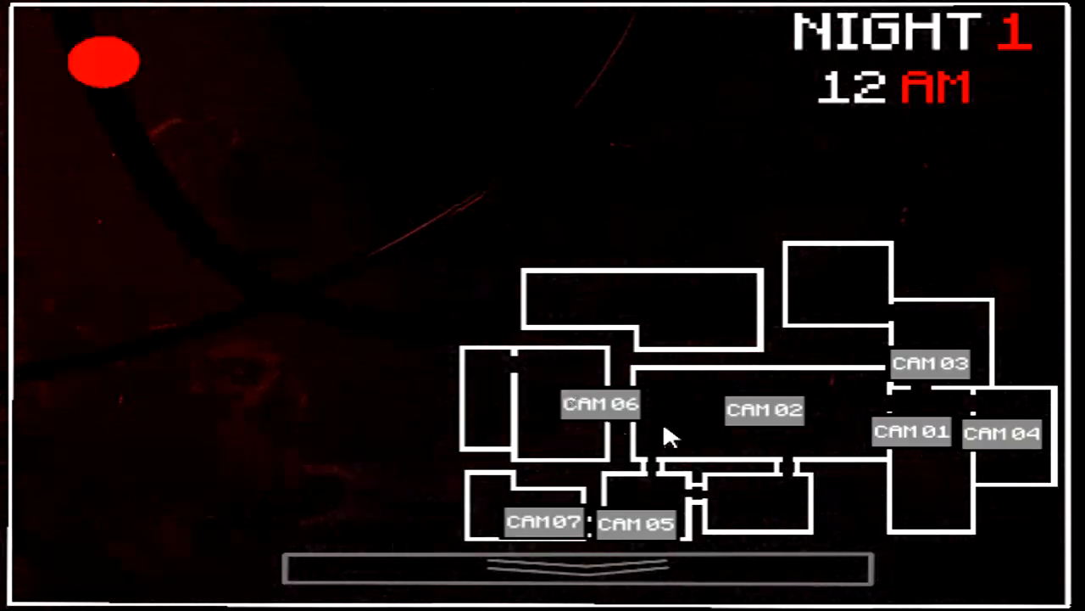
mouse_move(831, 336)
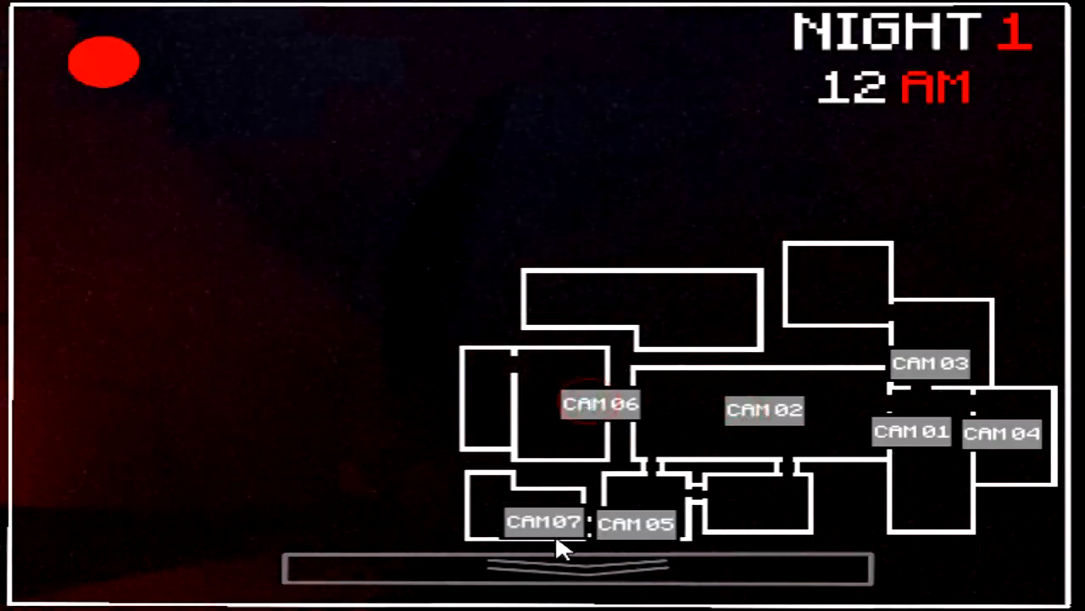
mouse_move(950, 348)
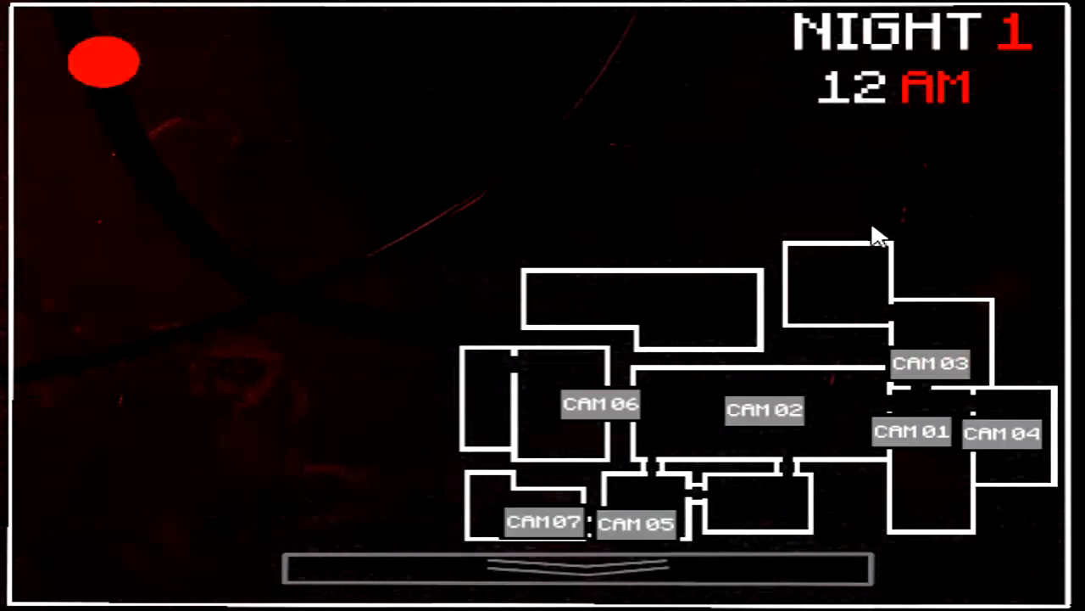
mouse_move(387, 218)
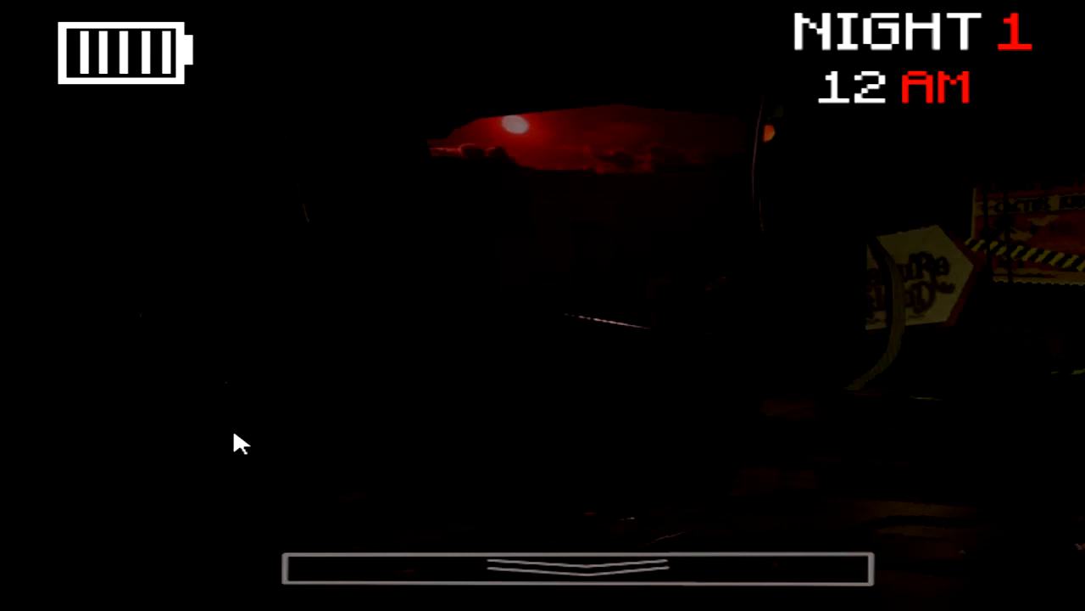
mouse_move(258, 444)
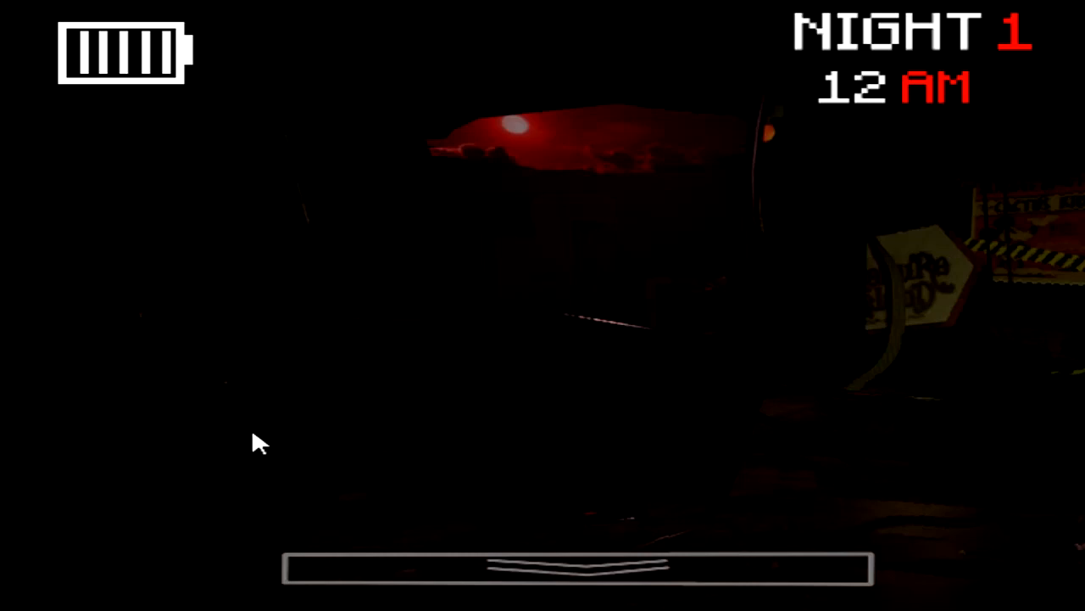
mouse_move(59, 492)
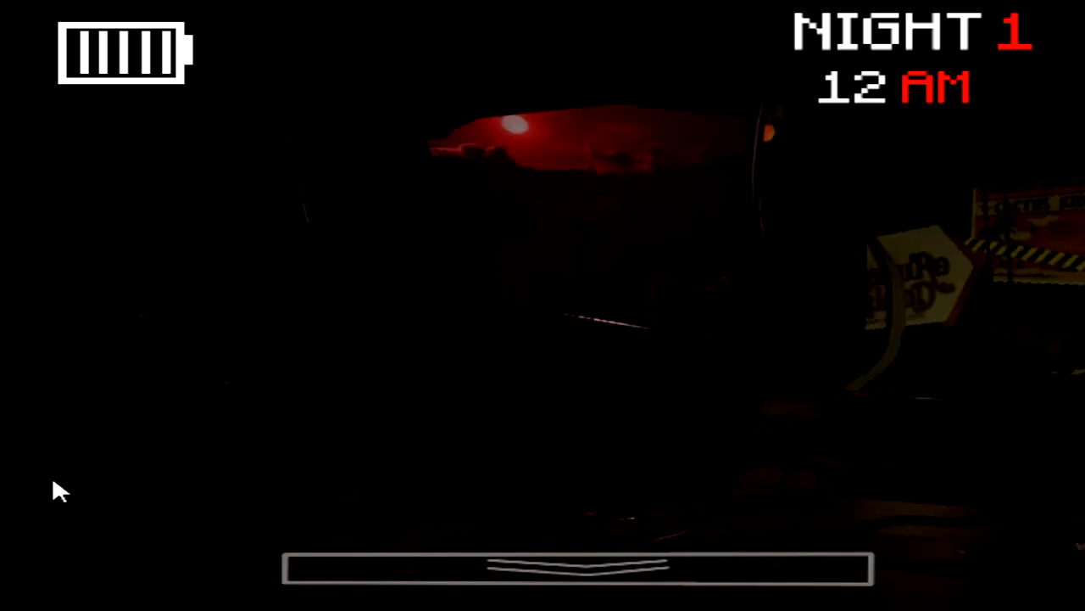
Lower the camera monitor to look across the dark office.
click(594, 577)
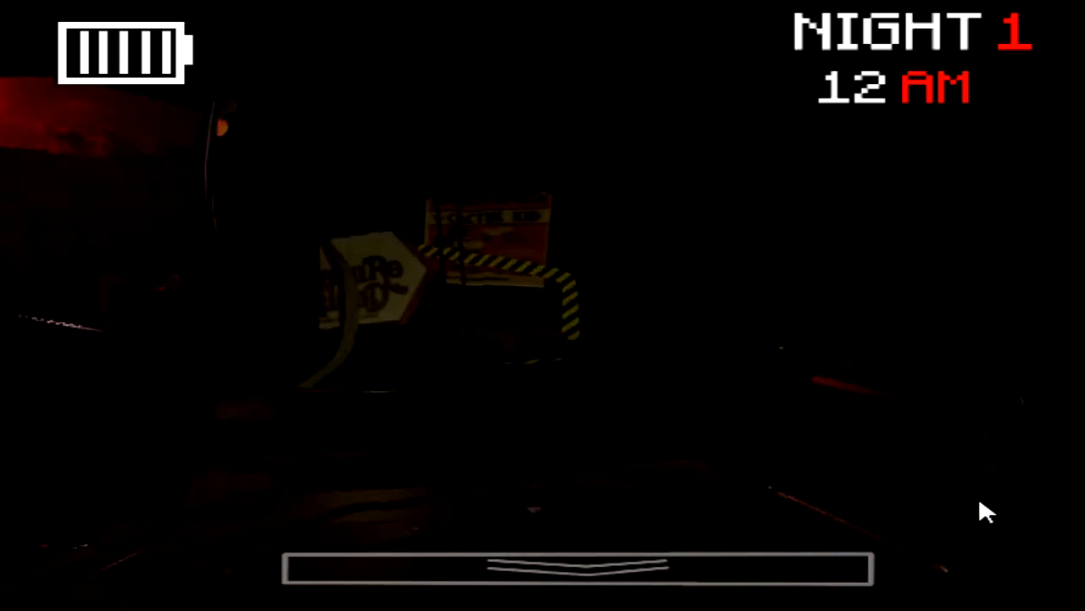
mouse_move(726, 534)
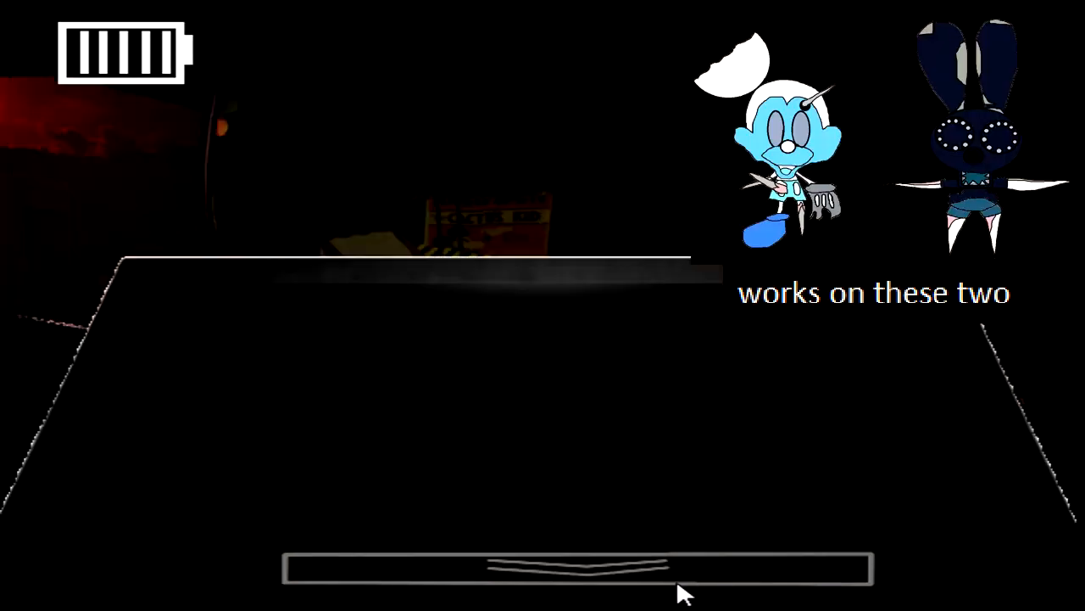
Wait into 1 AM, raise the monitor for a glance at CAM02, then lower it again.
click(580, 568)
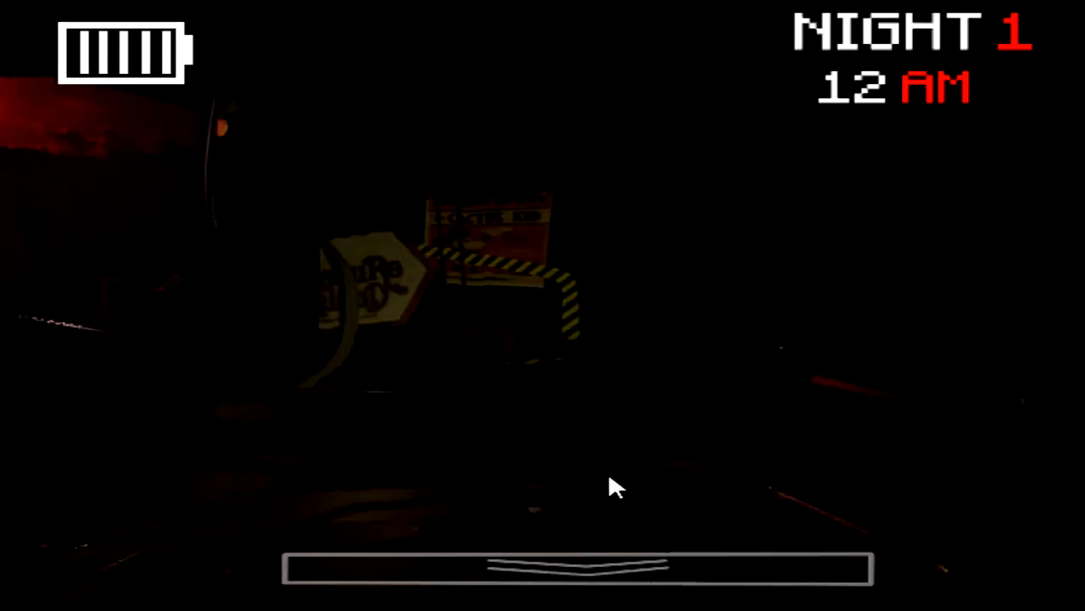
mouse_move(827, 509)
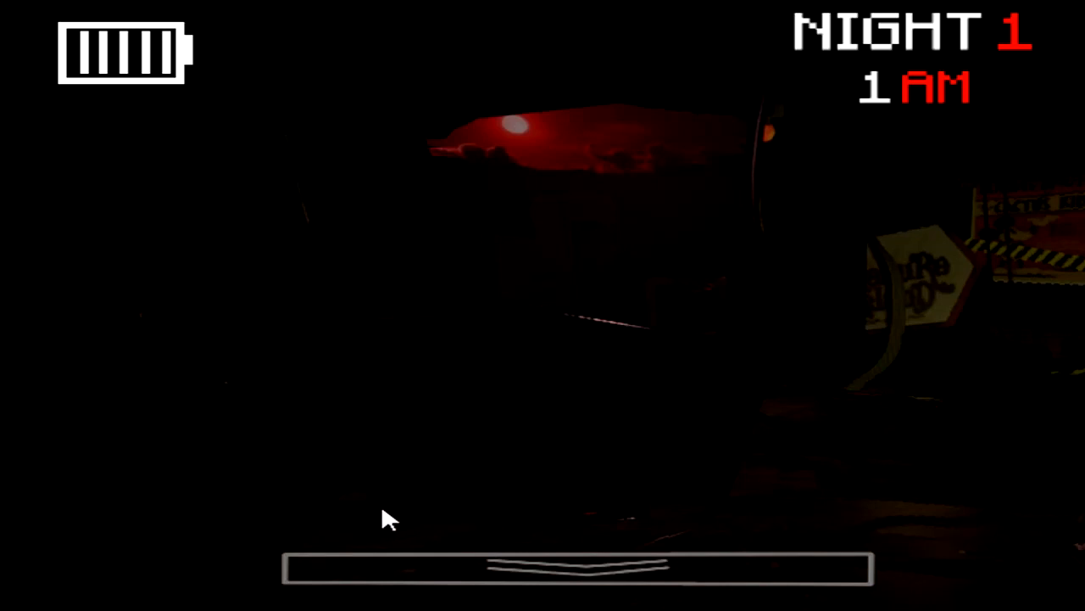
mouse_move(506, 560)
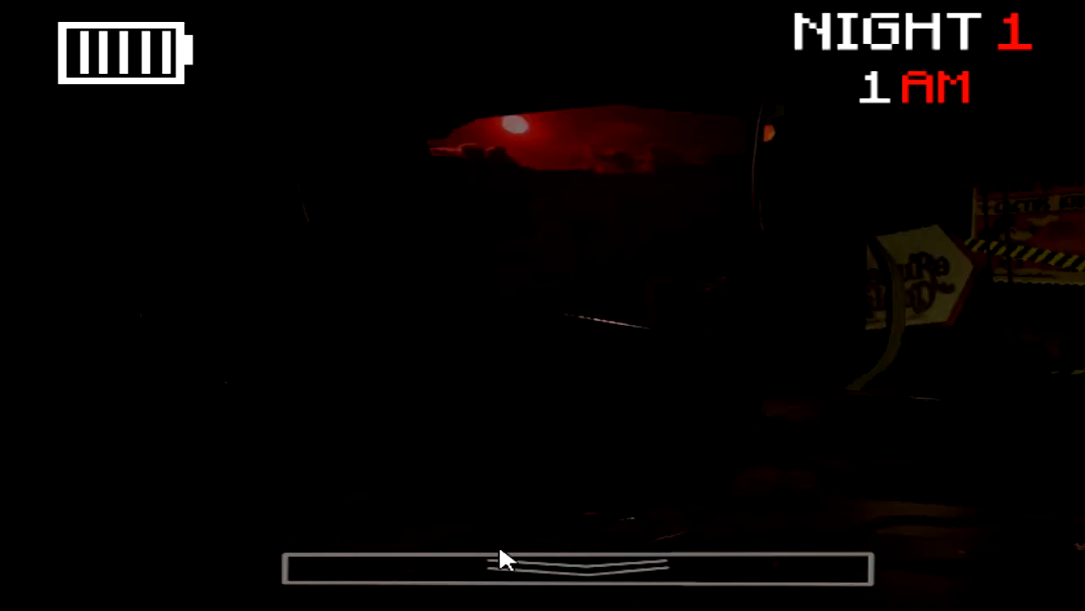
click(506, 566)
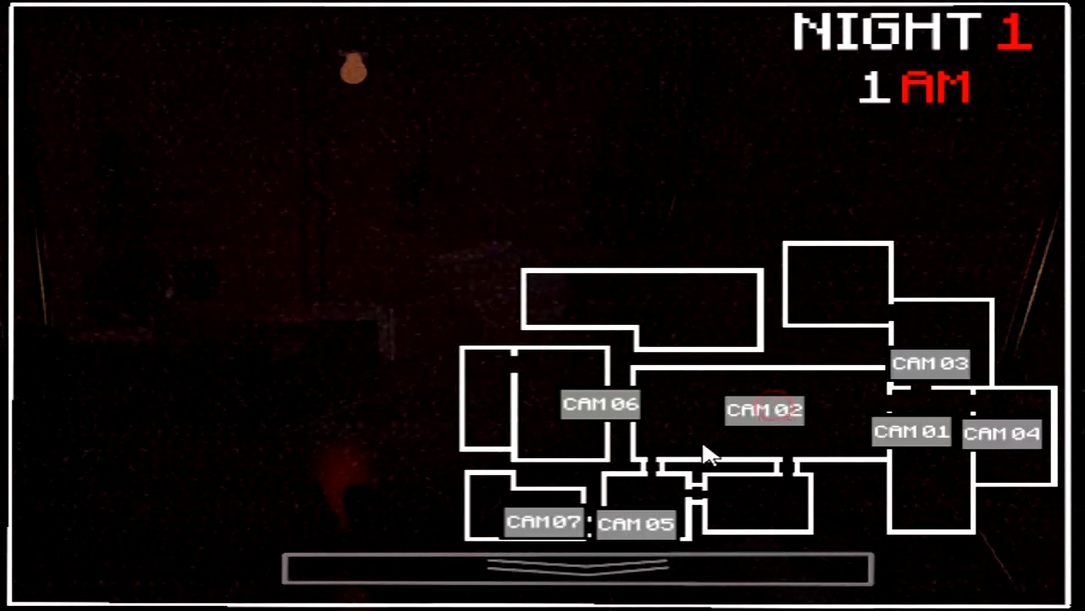
click(577, 568)
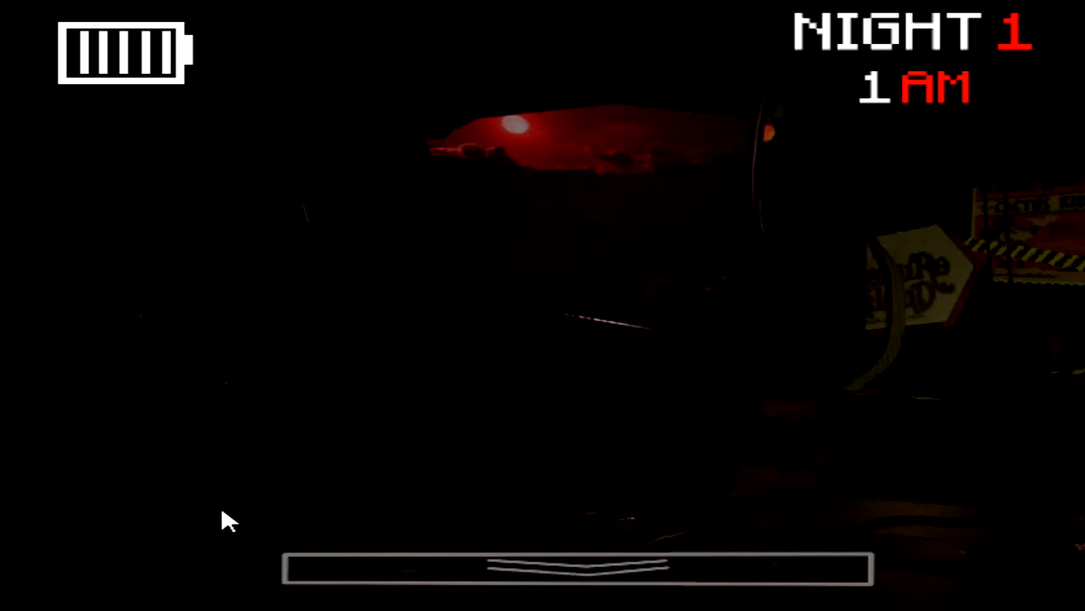